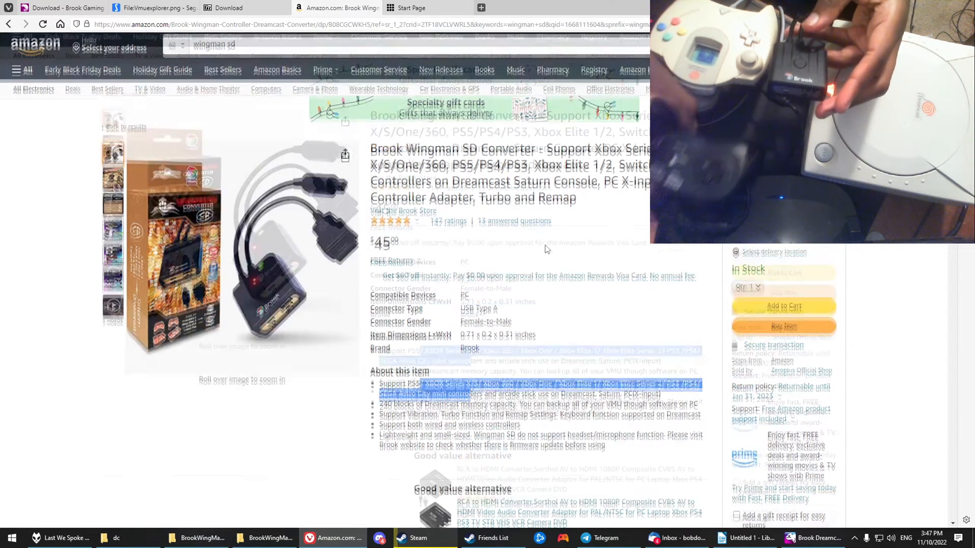
Copy the BlueStinger save from card A-1 to Wingman SD card B-1, leaving 230 blocks free.
scroll("down", 3)
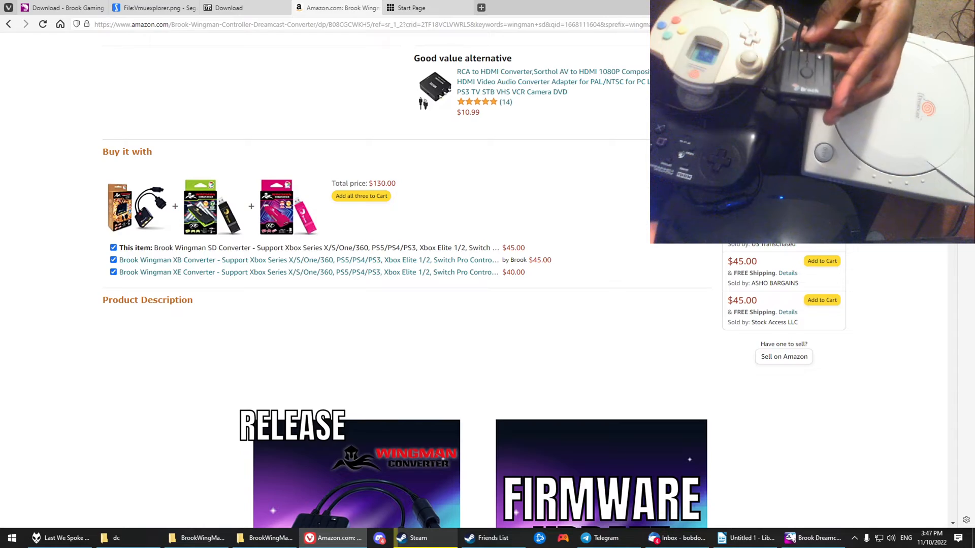
scroll("up", 3)
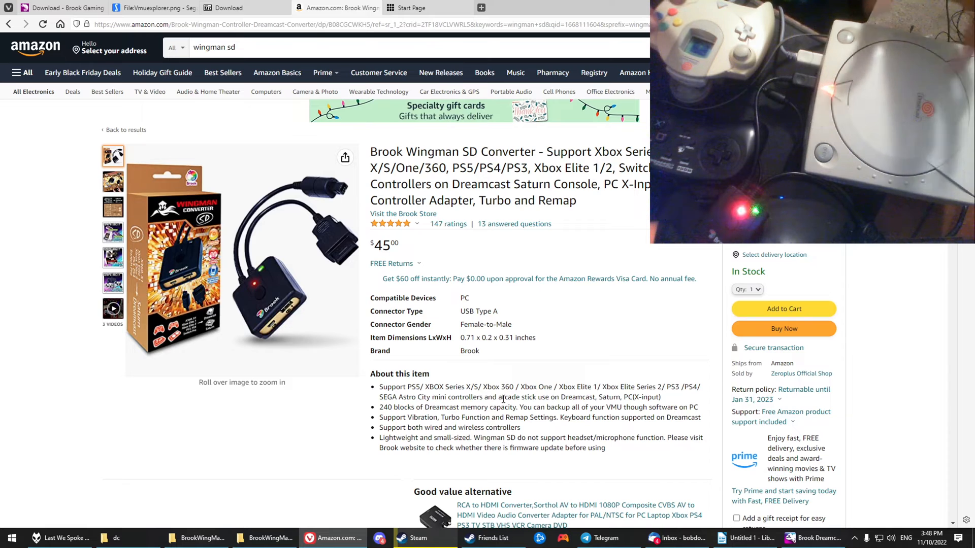
left_click(113, 257)
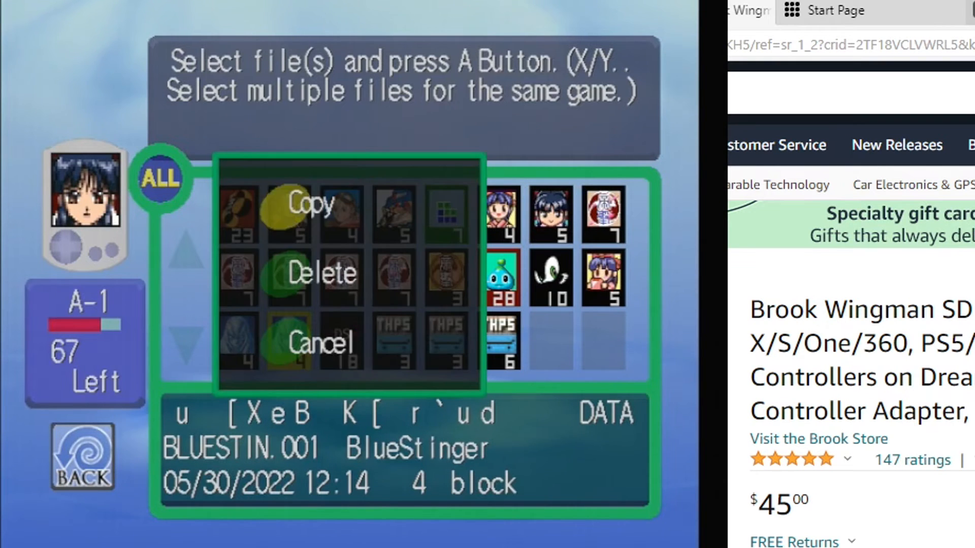
left_click(309, 204)
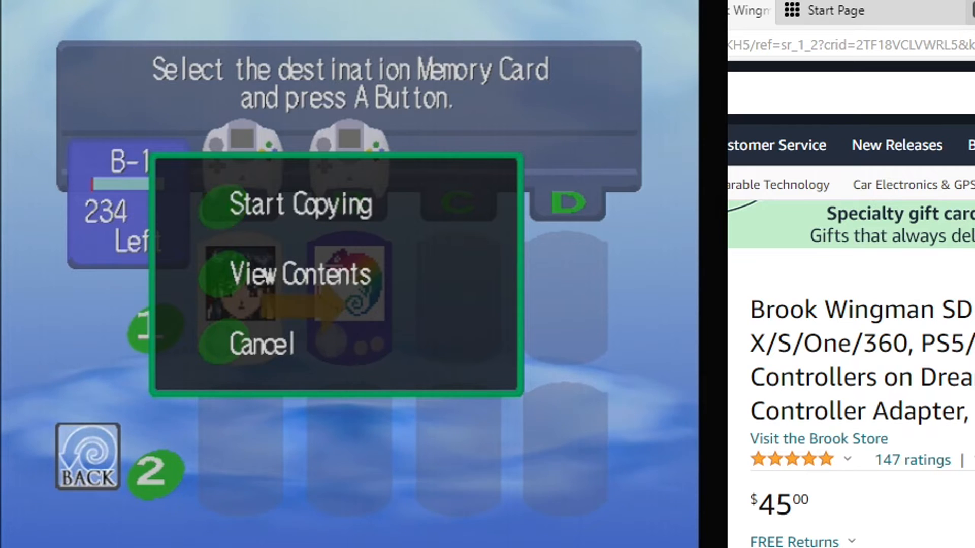
left_click(300, 204)
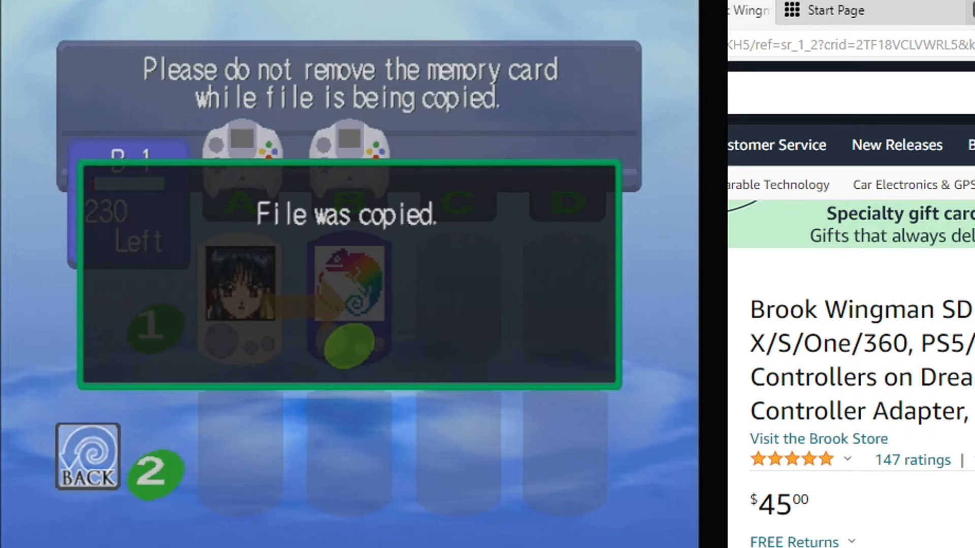